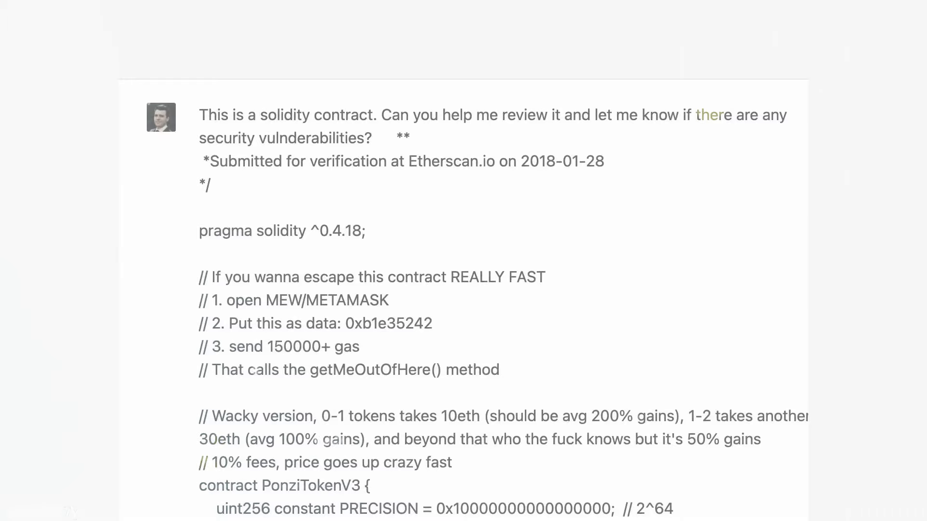
scroll(down, 3)
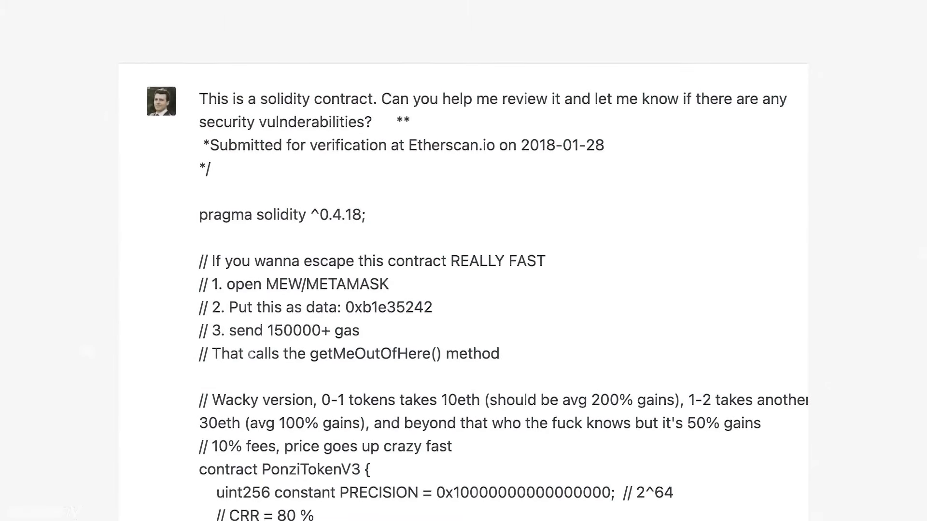